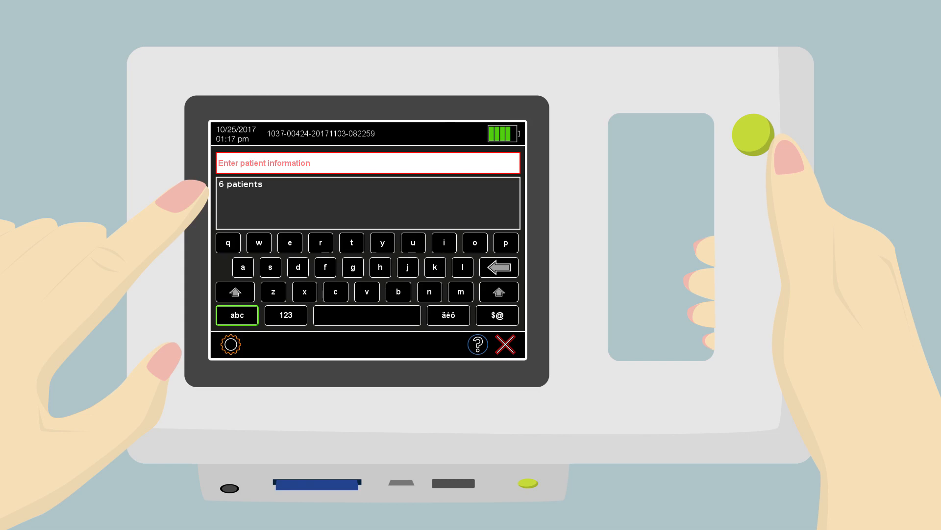
click(241, 183)
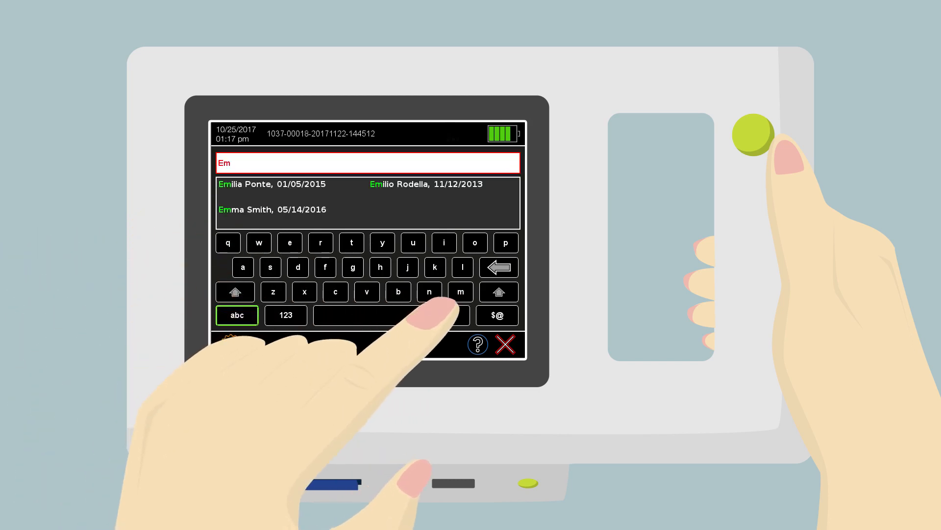
click(444, 242)
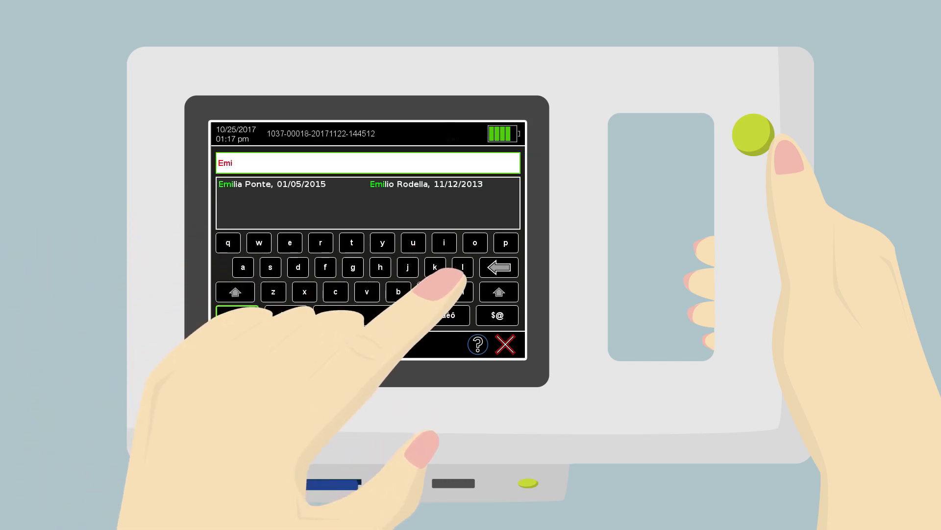
click(463, 267)
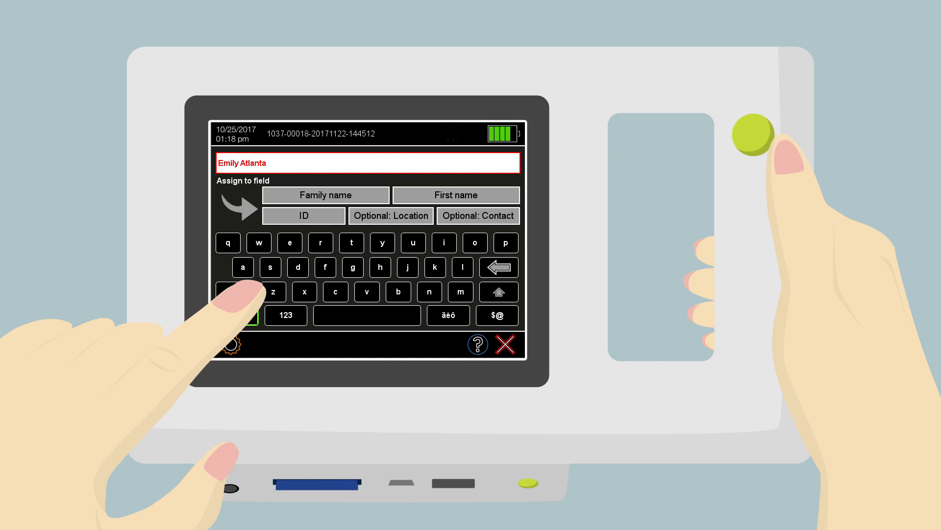
Assign Emily as the first name, completing the record with Smith and Atlanta
click(457, 195)
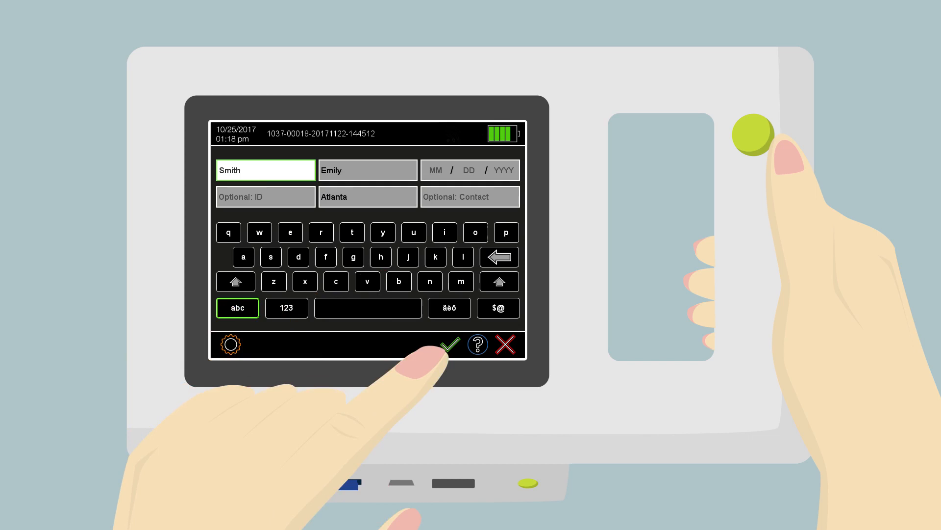
click(451, 344)
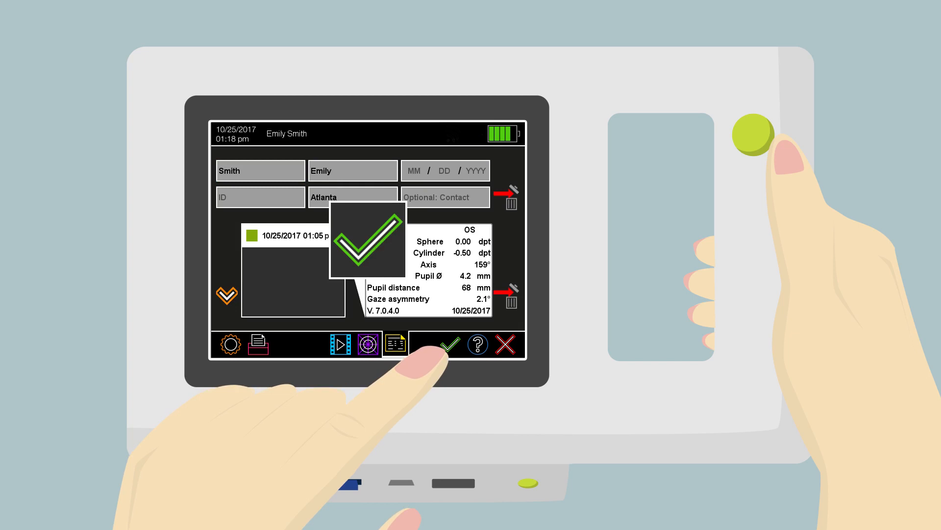
click(451, 344)
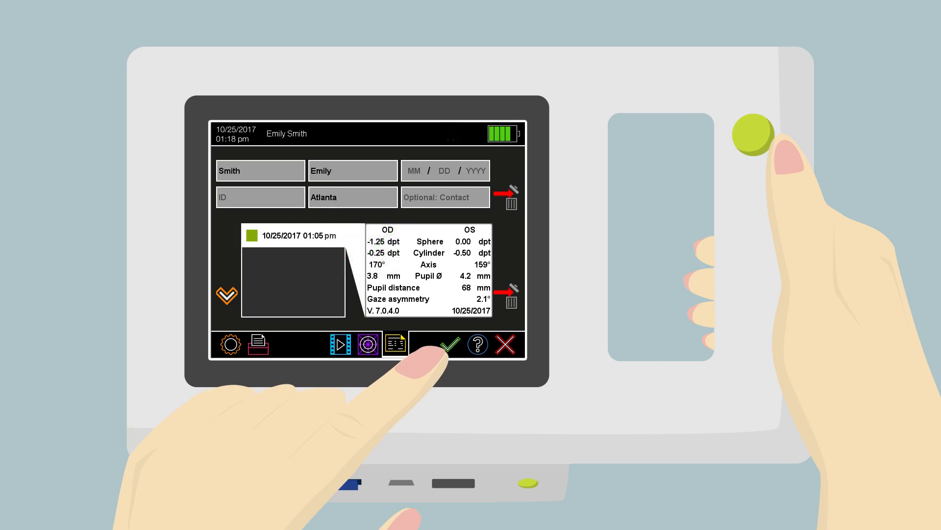